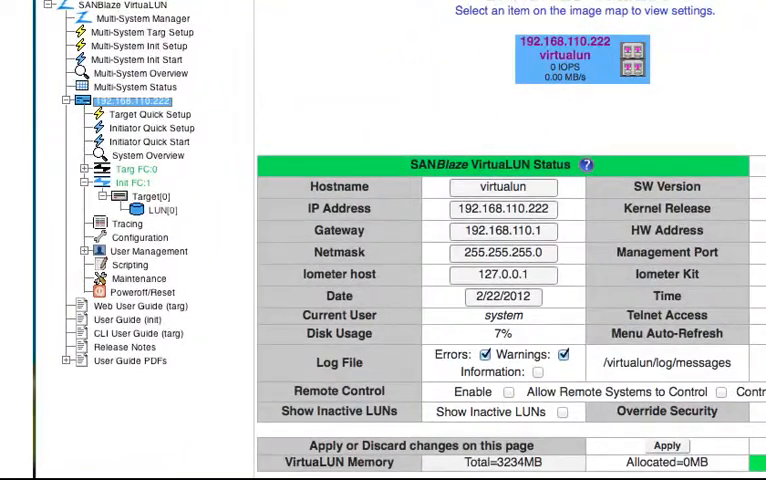
pyautogui.moveTo(324, 116)
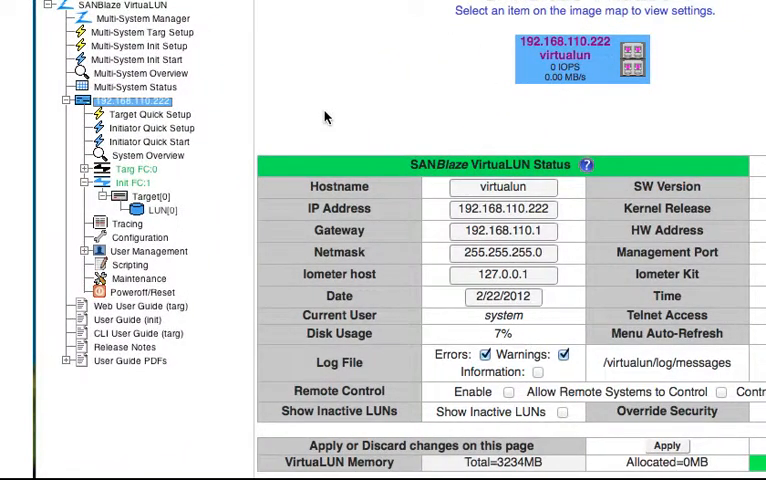
# Expand the port's targets and LUNs in the navigation tree and show Port 1's status page
pyautogui.click(130, 168)
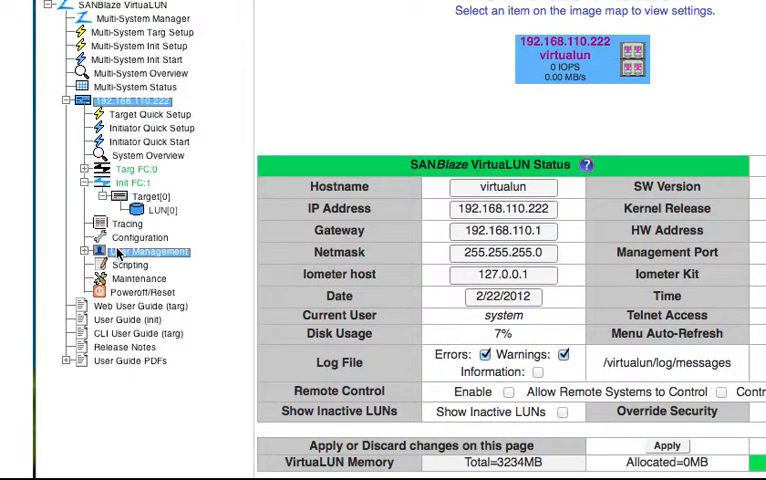
pyautogui.click(132, 170)
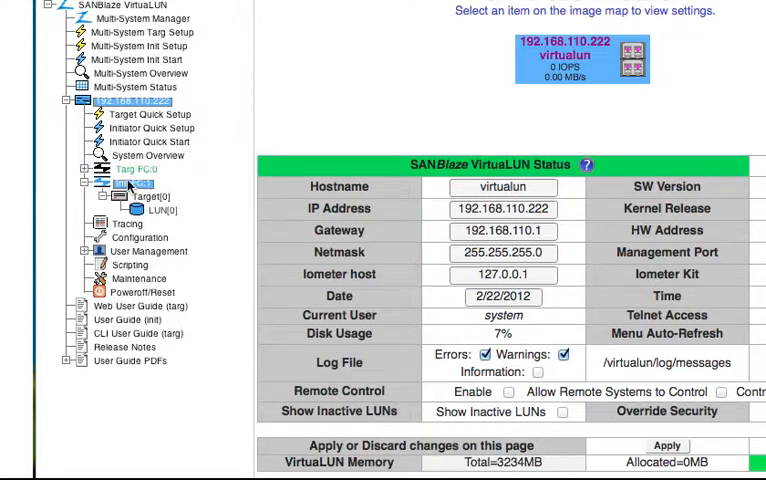
pyautogui.click(136, 184)
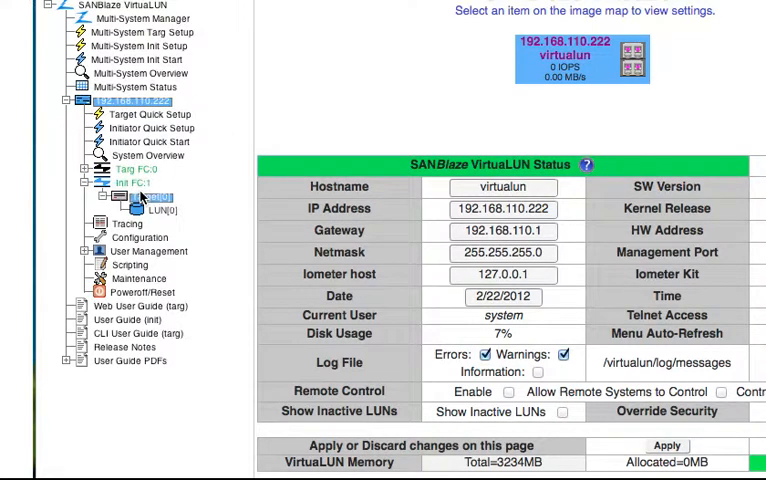
pyautogui.click(132, 170)
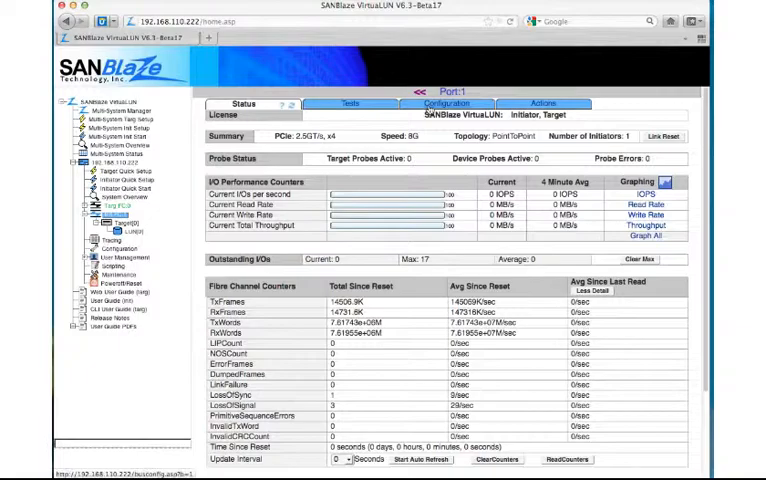
# Set Port 1's Port Mode to Target in its Configuration settings and apply the change
pyautogui.click(448, 104)
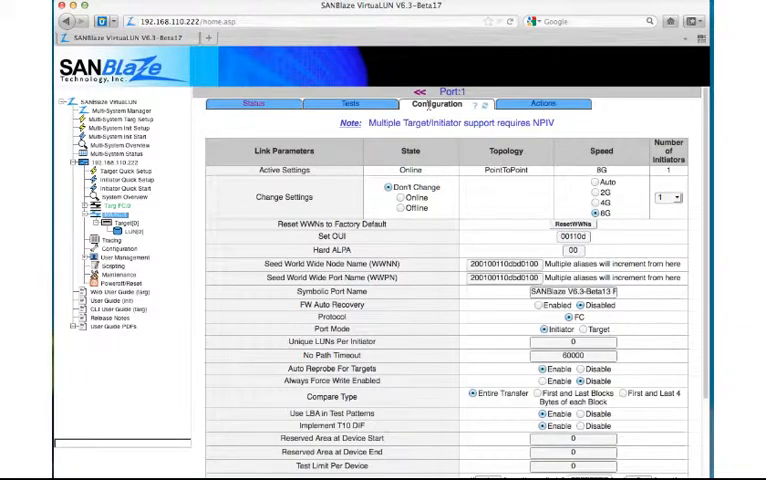
pyautogui.scroll(-3)
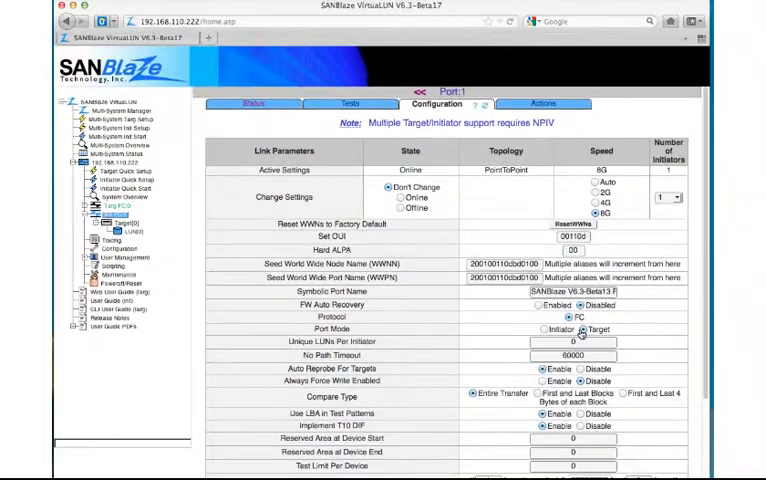
pyautogui.scroll(-3)
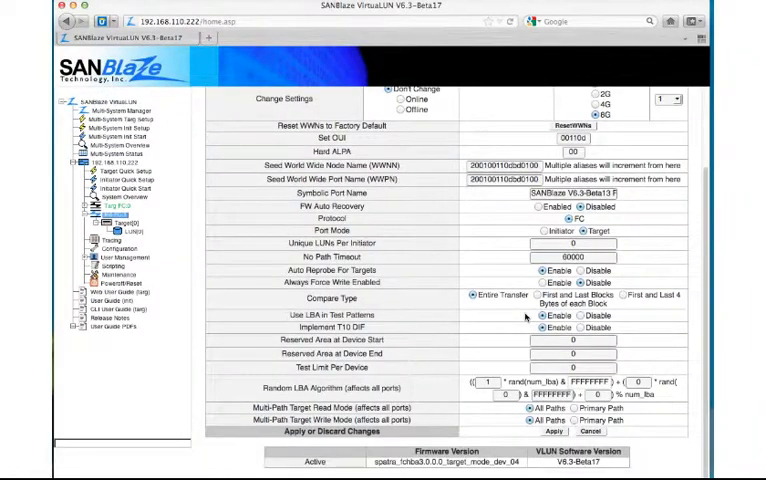
pyautogui.click(552, 432)
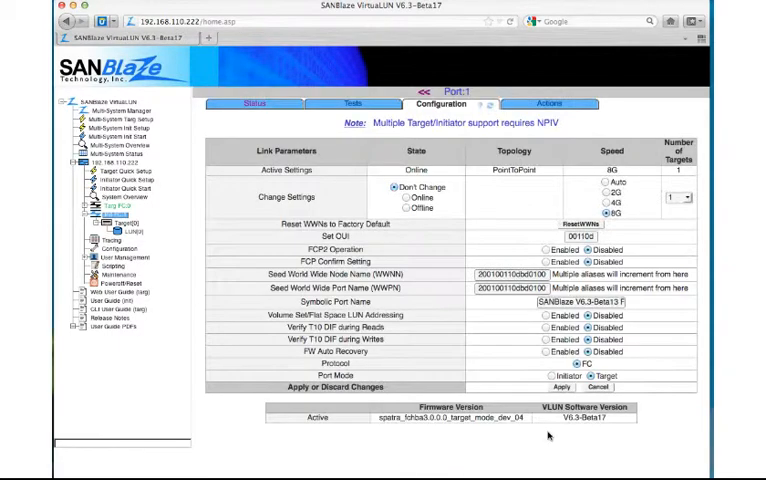
pyautogui.moveTo(184, 236)
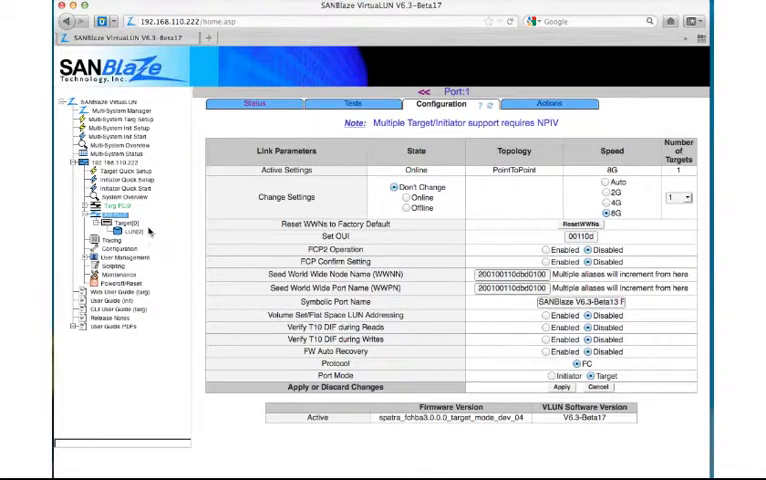
pyautogui.moveTo(202, 232)
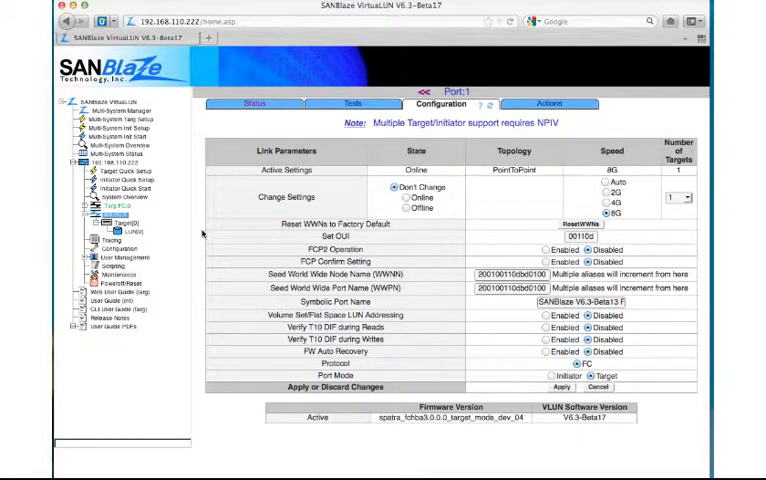
pyautogui.click(110, 120)
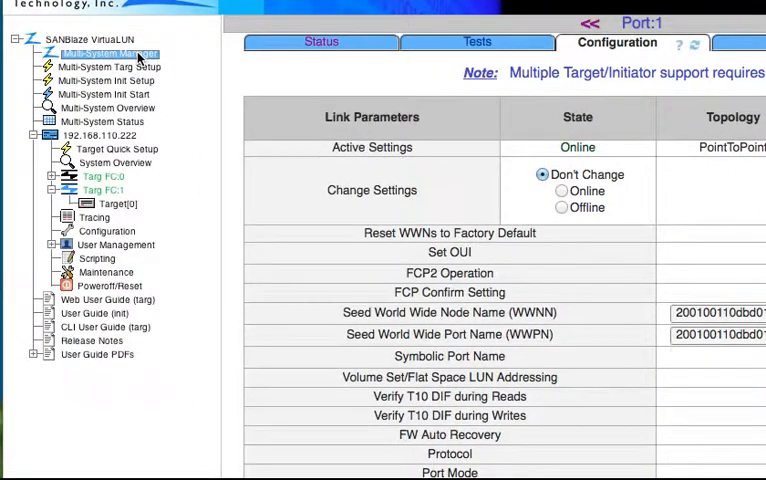
# Show the Multi-System Manager page with built-in tests and all-systems port mode settings
pyautogui.click(100, 52)
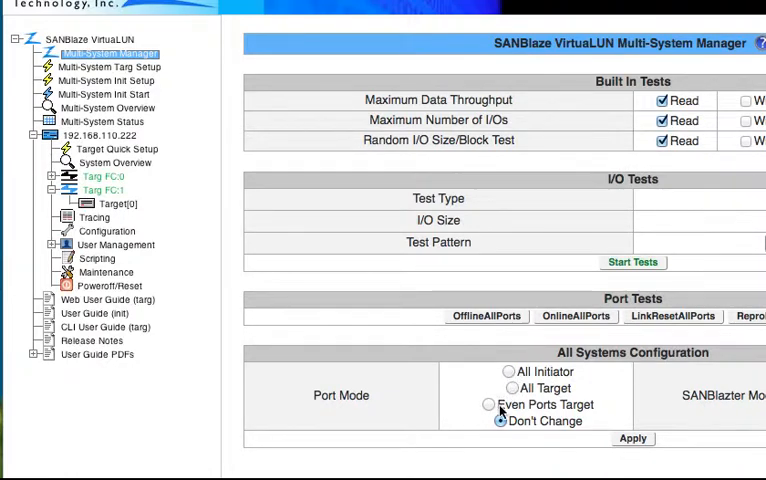
pyautogui.click(490, 404)
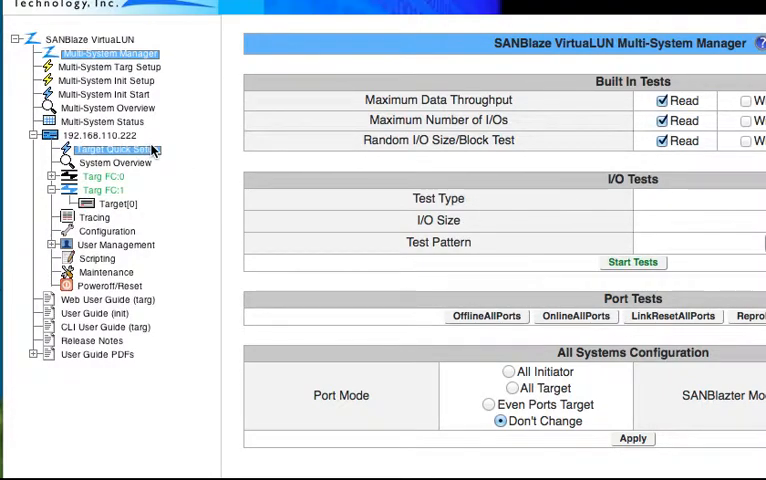
# Show the Target Quick Setup page with Port 0 and Port 1 quick configuration
pyautogui.click(108, 148)
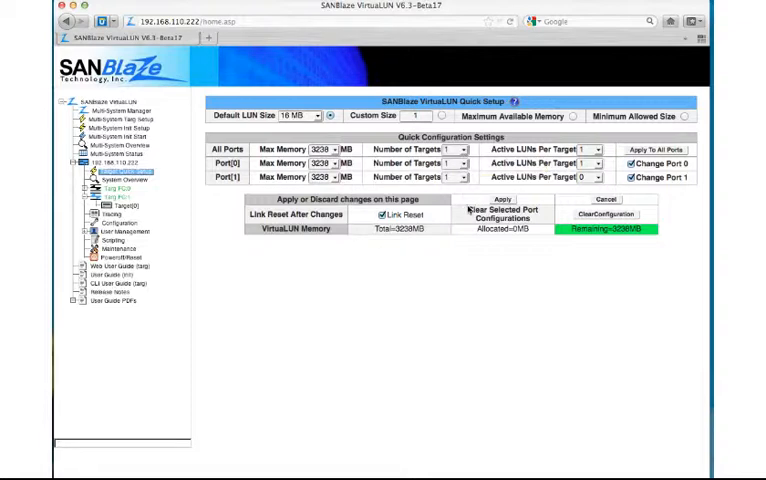
# Choose two targets per port in quick setup and apply to all ports, modifying Port 0 Target 0
pyautogui.click(454, 148)
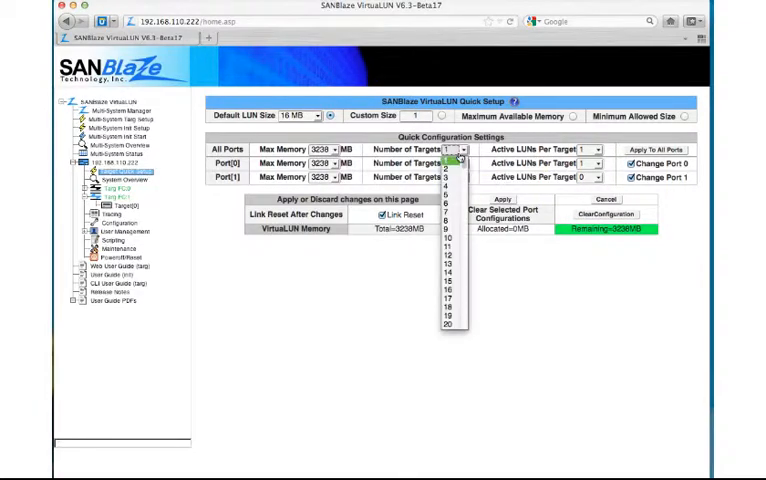
pyautogui.click(448, 176)
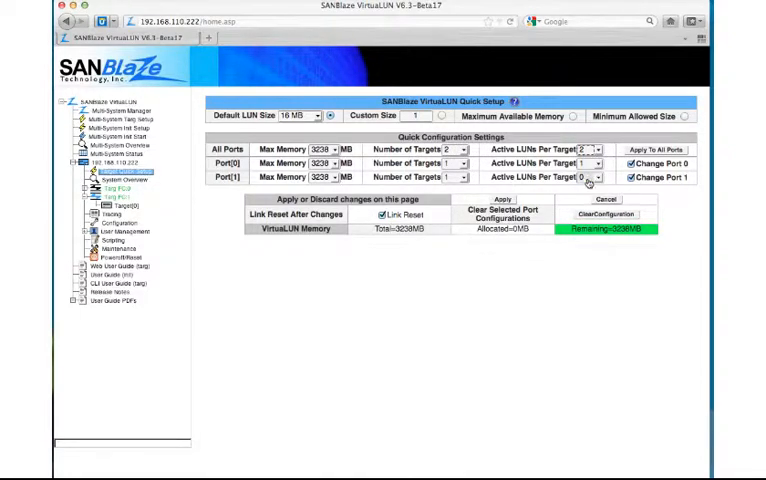
pyautogui.click(500, 200)
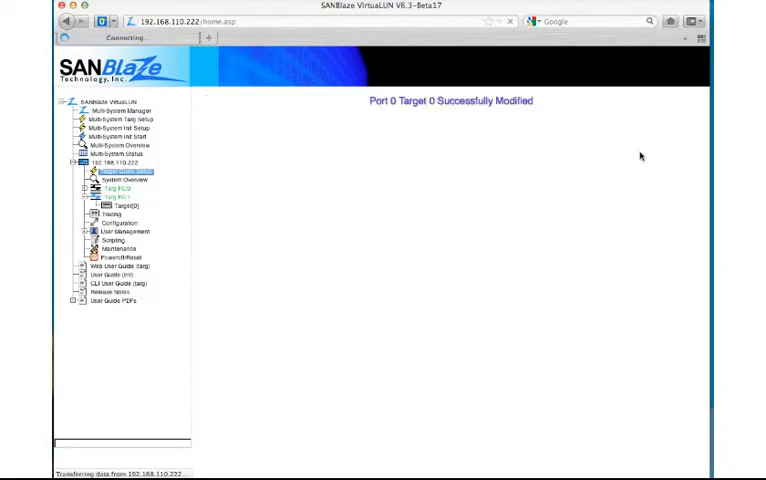